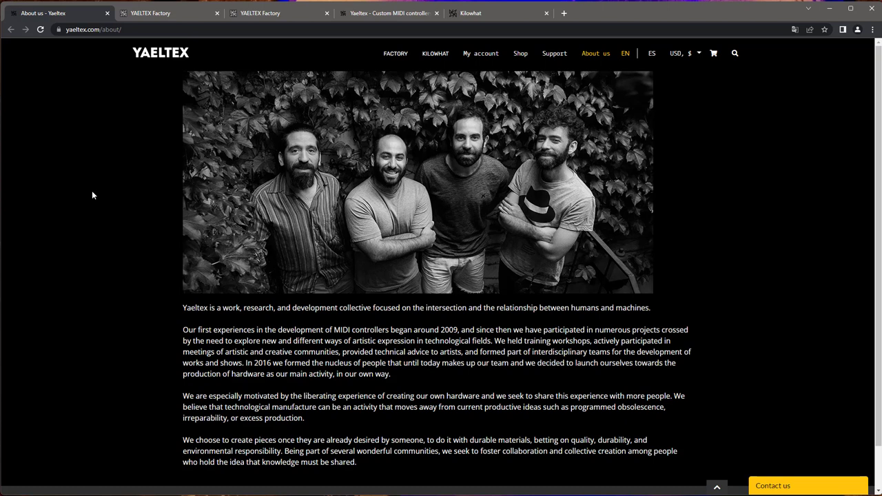
- Start a Factory build, previewing the Small and Large case sizes, and enter the build workspace
scroll("down", 3)
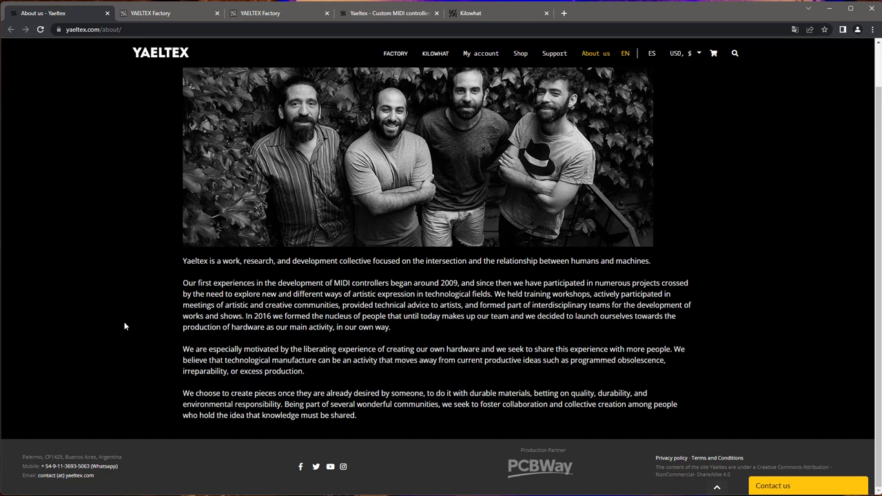
mouse_move(342, 345)
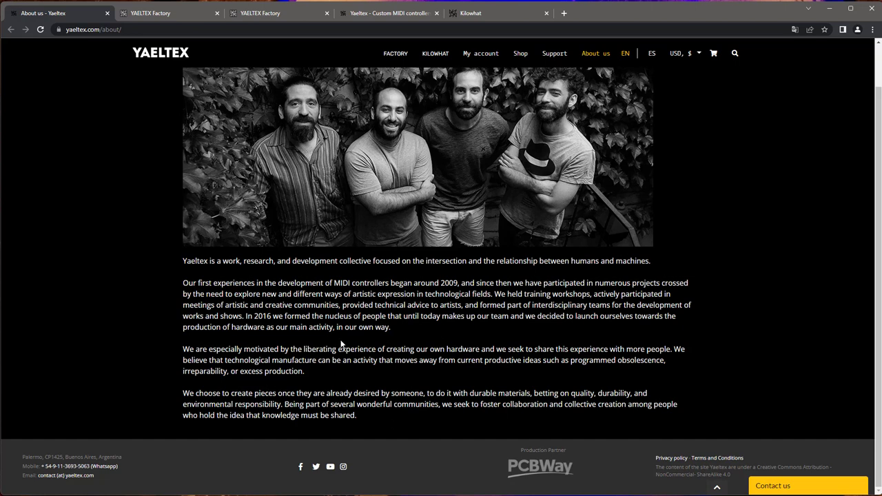
scroll("up", 3)
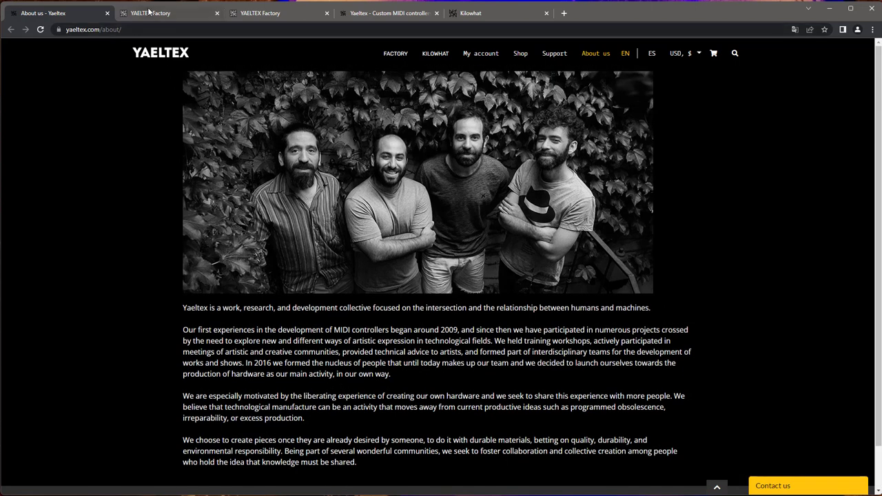
left_click(168, 13)
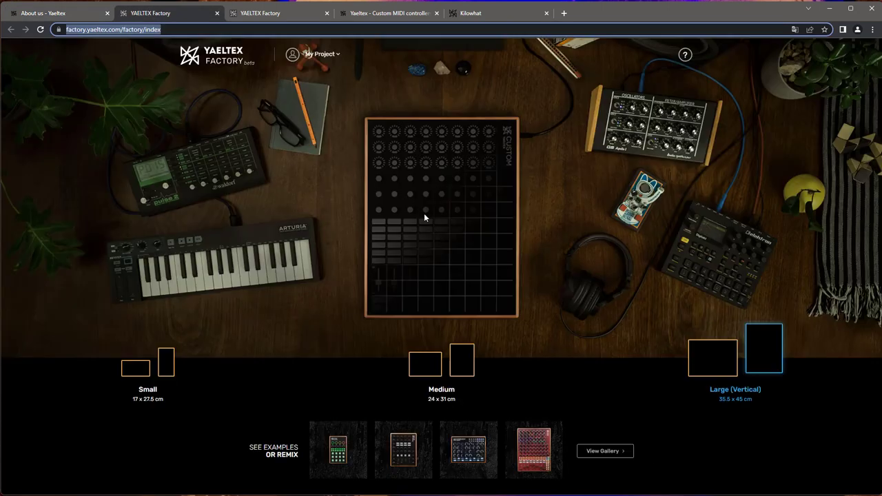
left_click(165, 359)
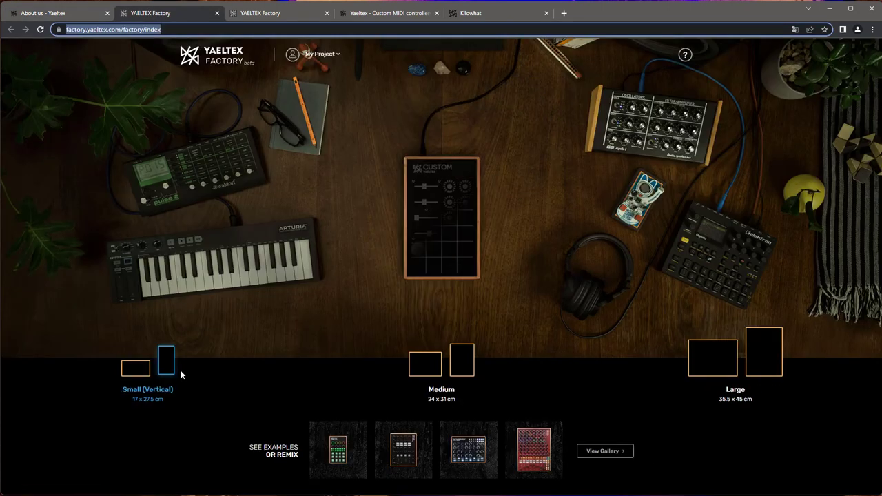
left_click(713, 353)
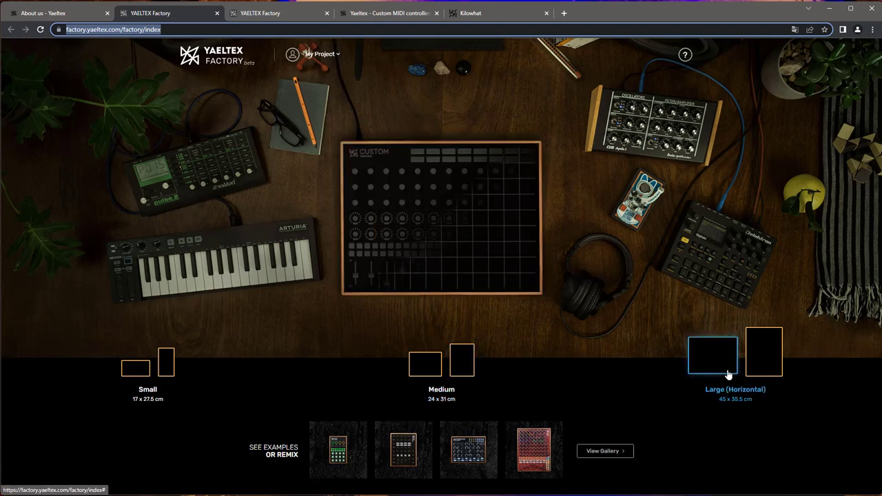
left_click(713, 353)
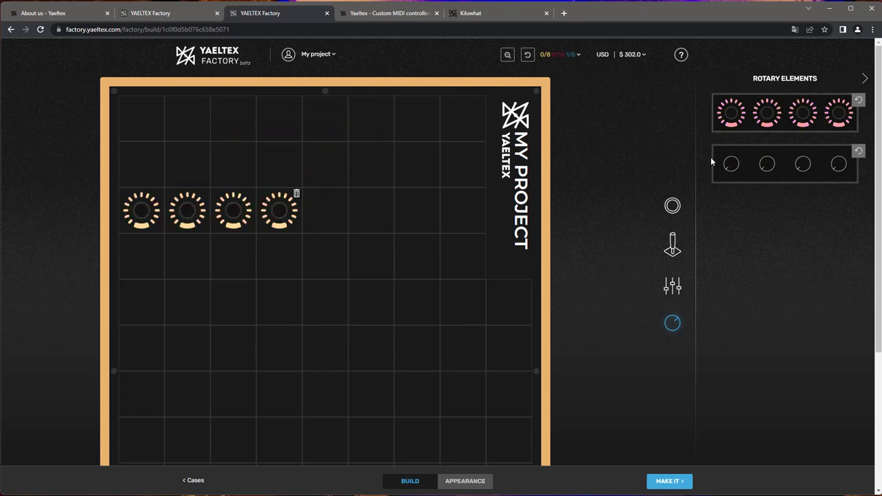
- Browse the Rotary and Joystick element panels for the controller build
left_click(673, 245)
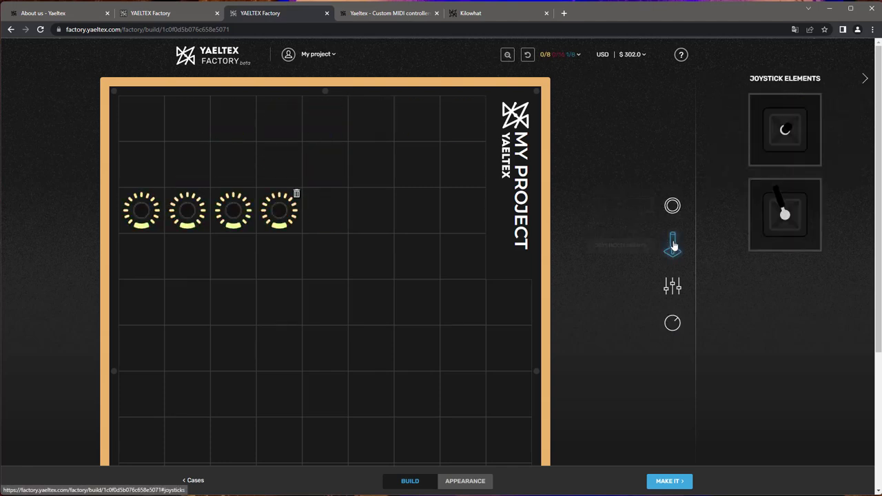
left_click(673, 286)
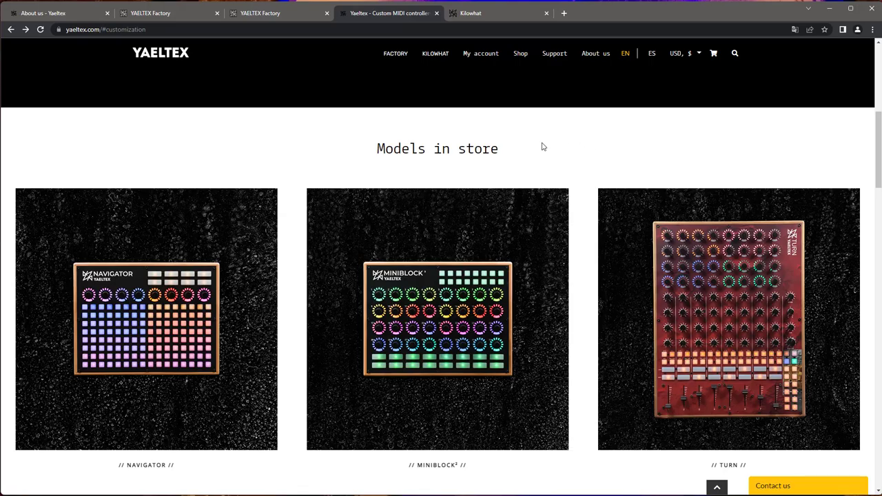
mouse_move(772, 317)
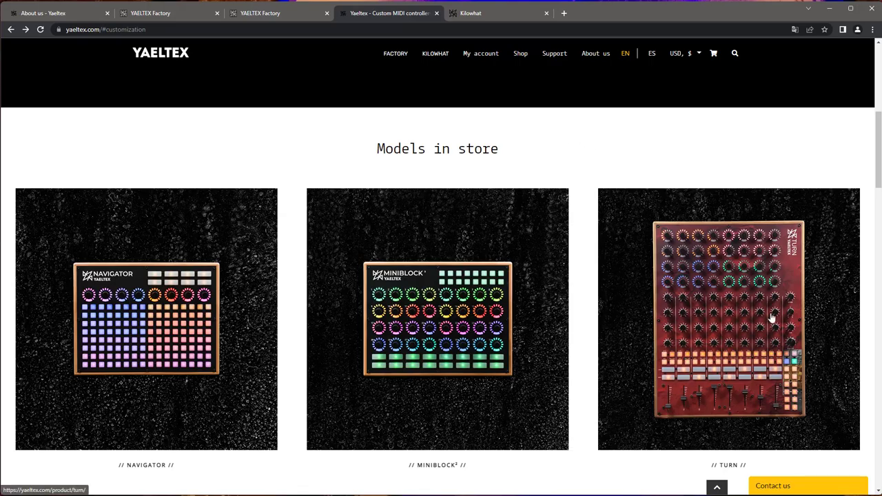
mouse_move(825, 320)
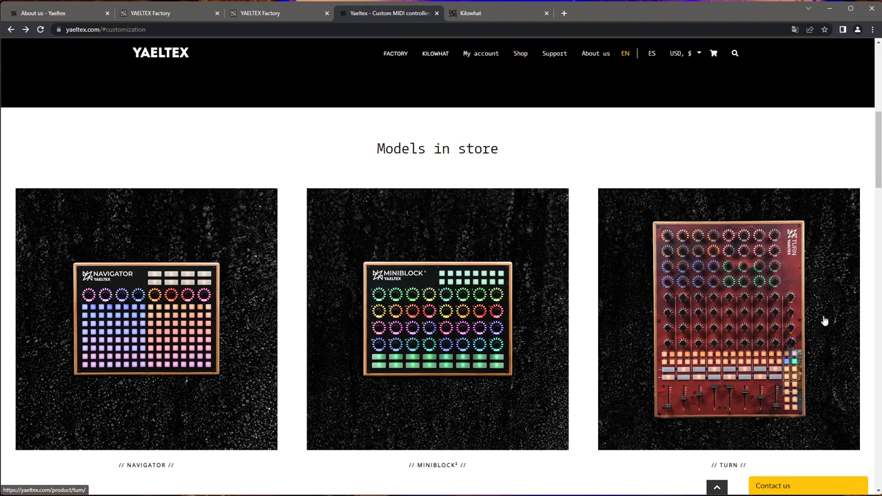
mouse_move(646, 237)
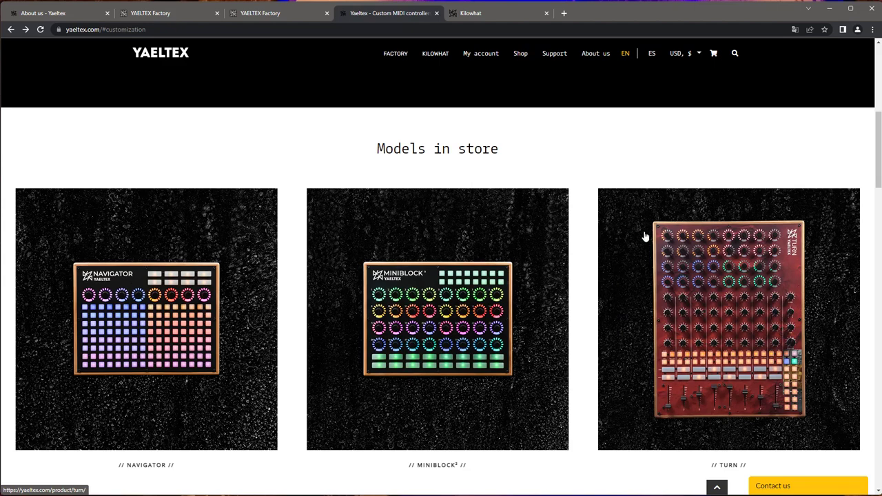
mouse_move(761, 318)
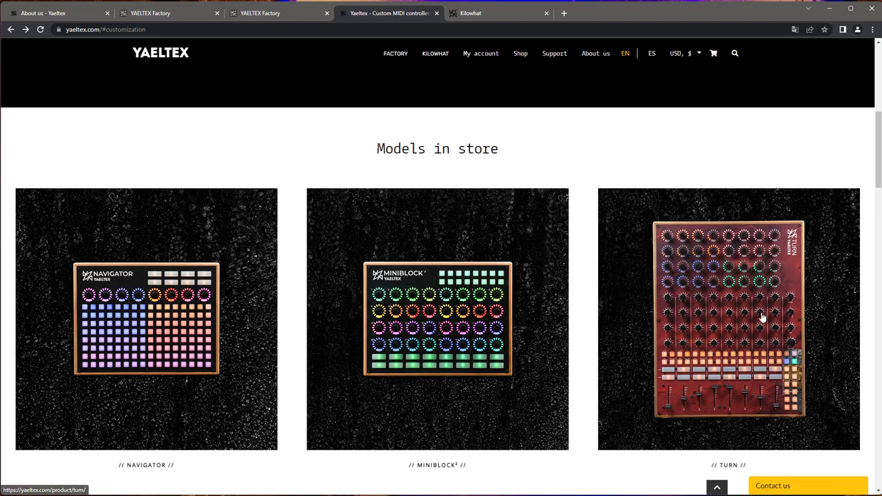
mouse_move(743, 362)
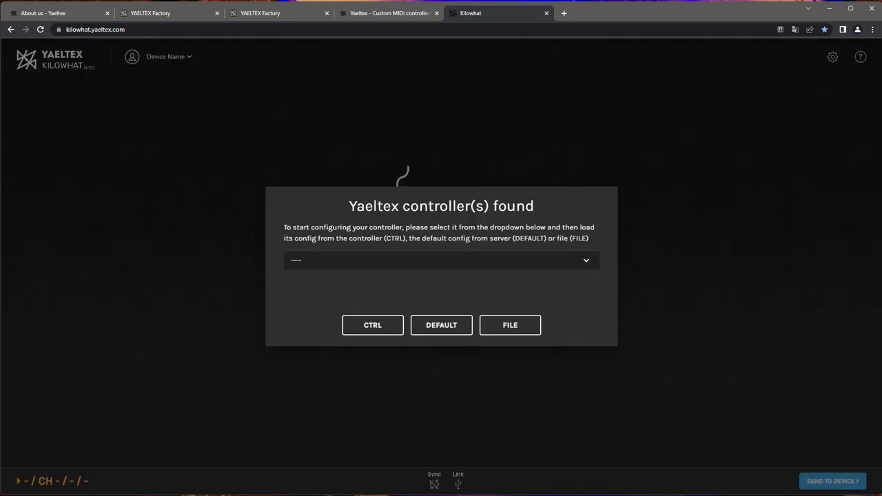
mouse_move(596, 201)
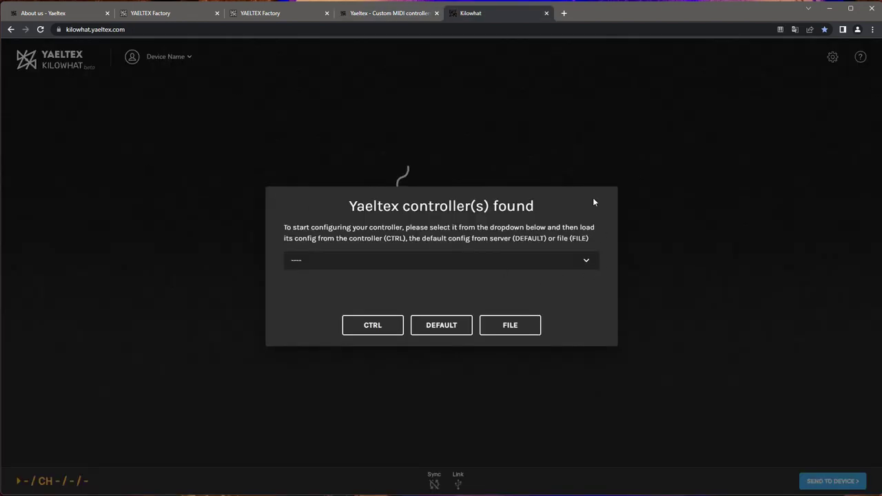
mouse_move(166, 273)
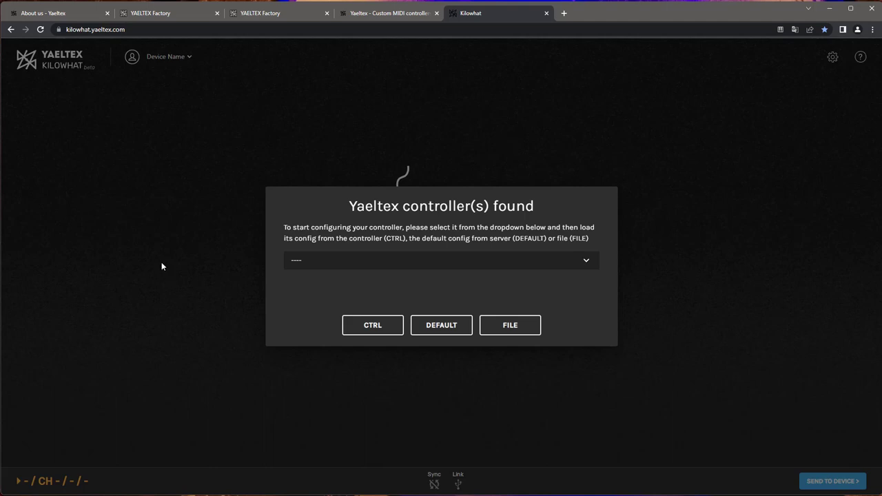
mouse_move(154, 259)
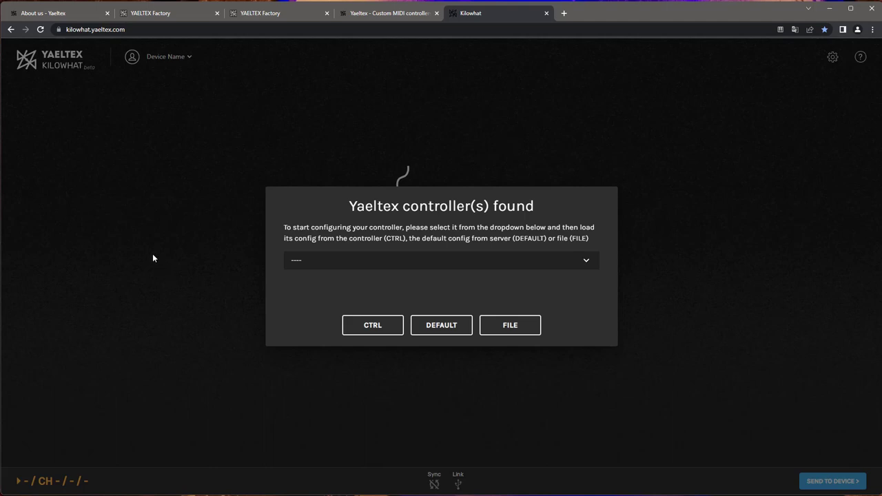
mouse_move(208, 113)
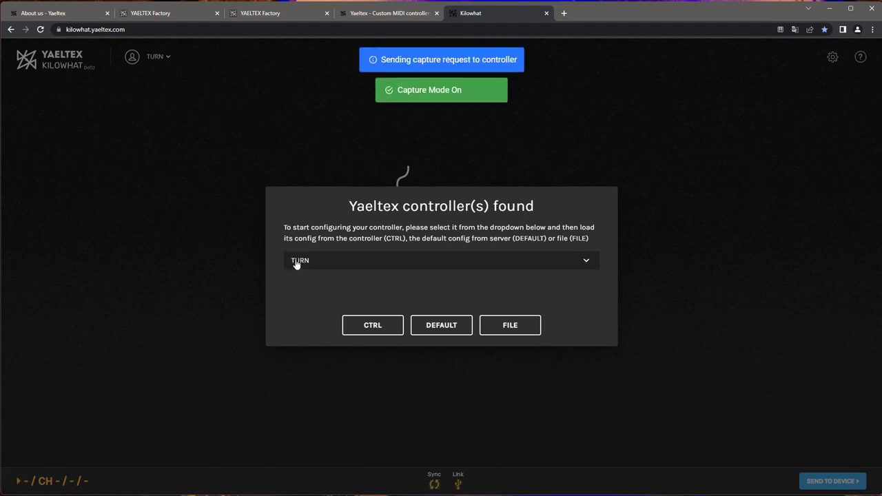
mouse_move(510, 326)
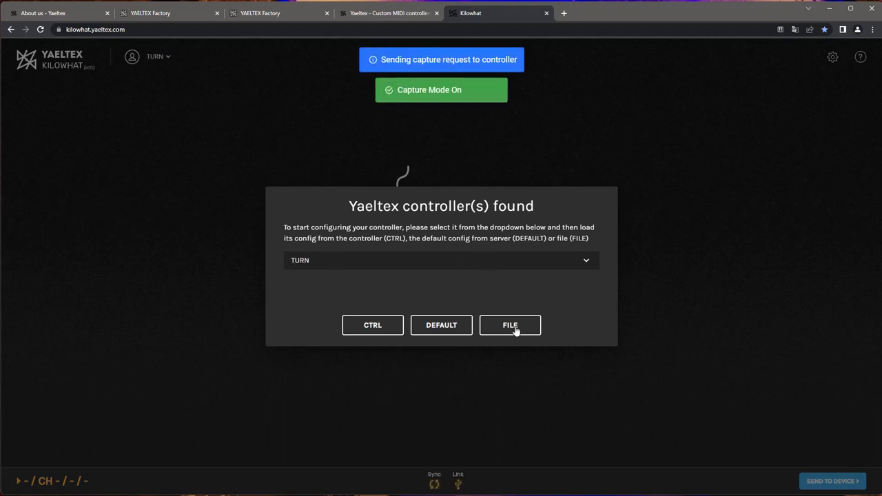
- Choose to load the TURN controller configuration from a file in the controller-found dialog
left_click(511, 325)
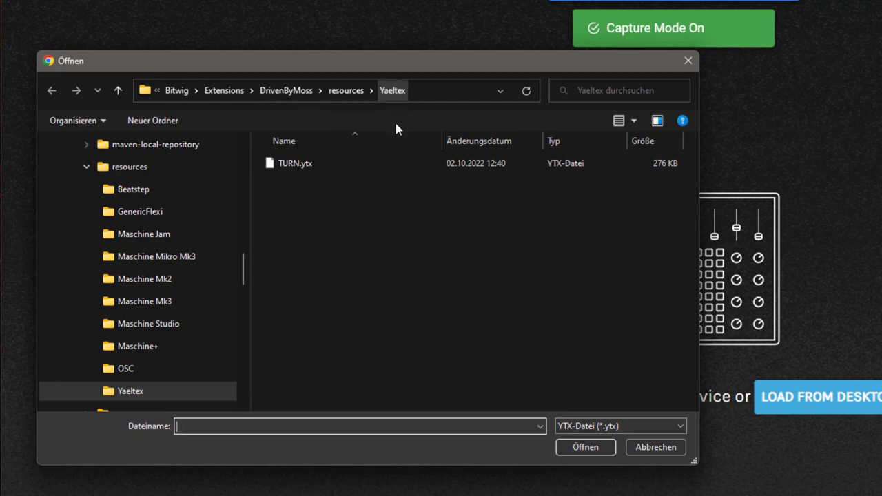
- Load the TURN.ytx template from the DrivenByMoss Yaeltex folder into Kilowhat
left_click(295, 163)
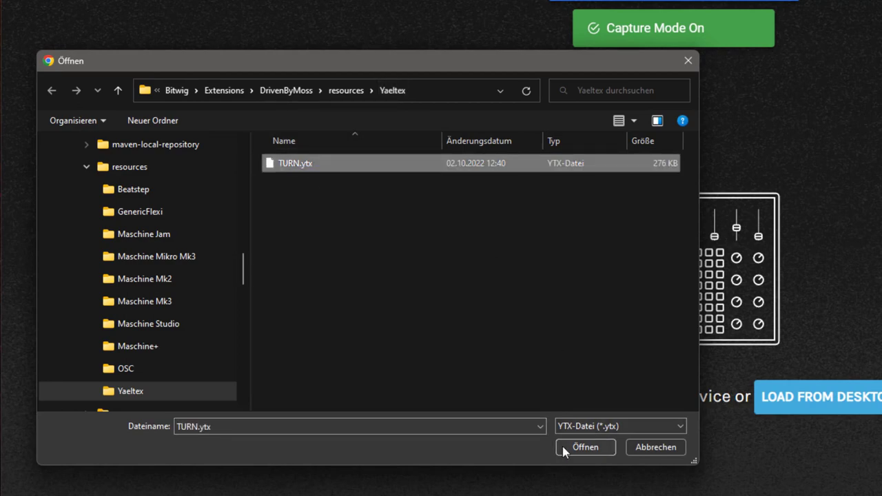
left_click(584, 447)
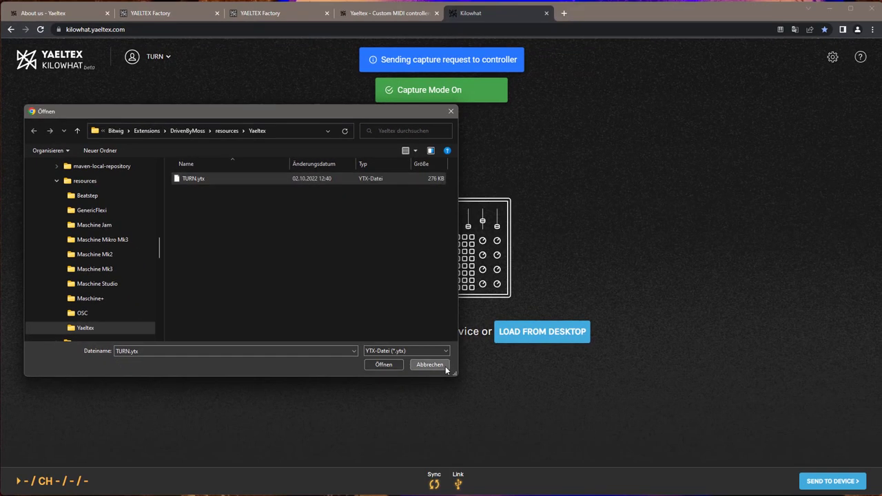
left_click(430, 364)
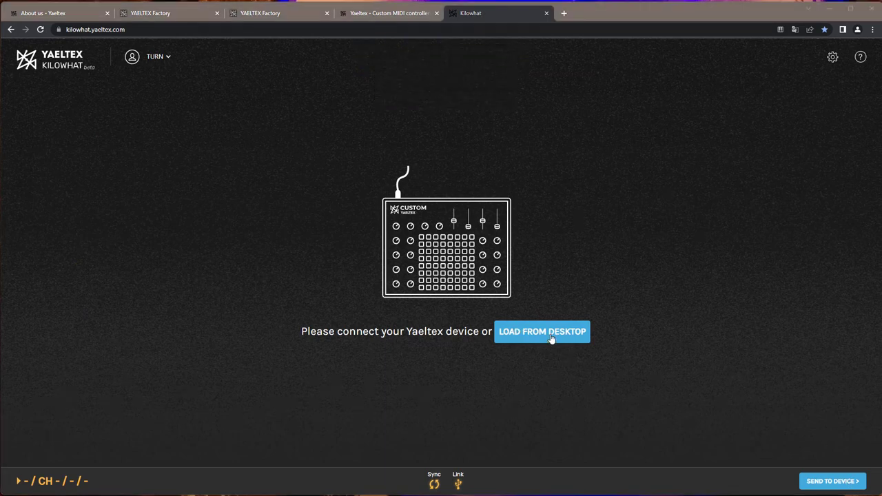
left_click(544, 331)
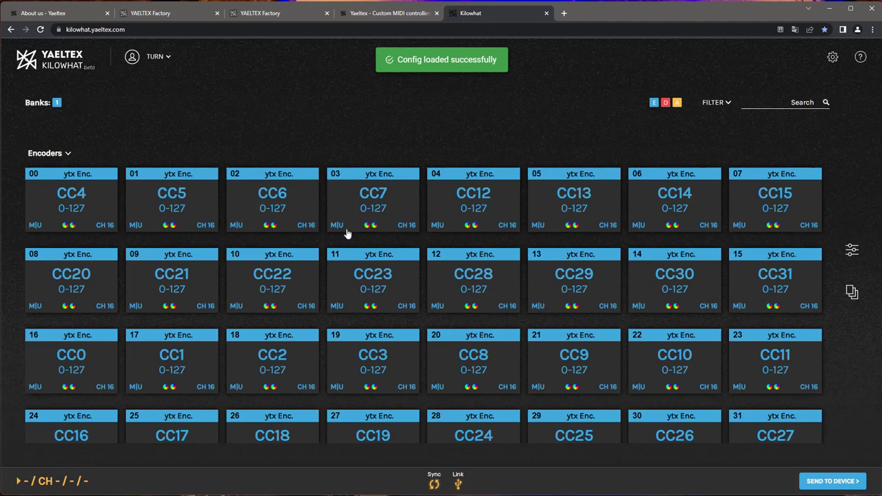
- Scroll through the Encoders, Digitals and Analogs banks of the loaded TURN config
scroll("down", 3)
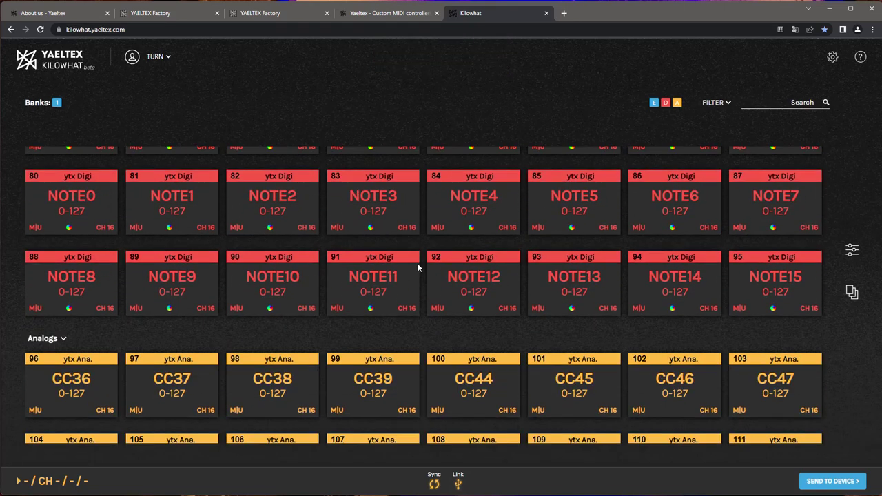
scroll("up", 3)
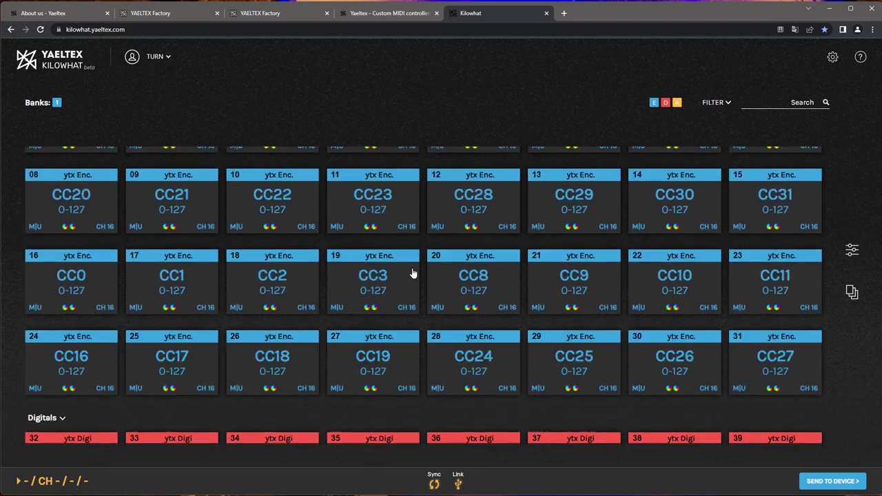
scroll("up", 3)
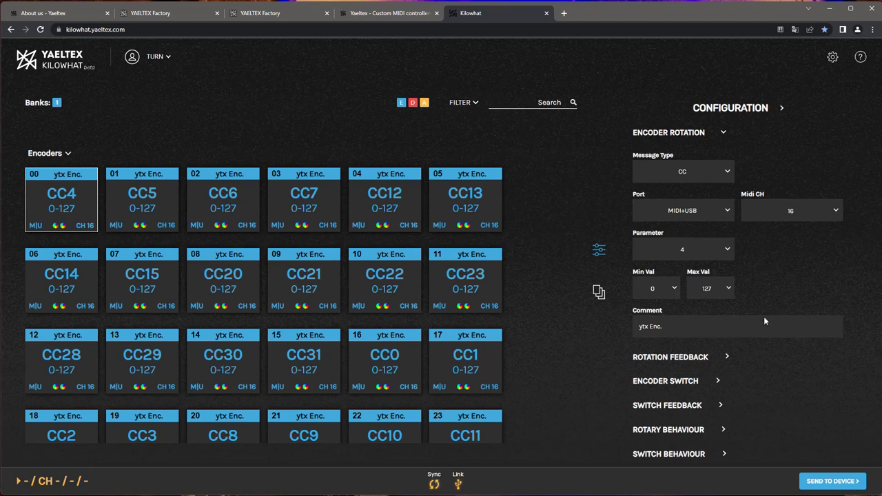
- Show encoder 00's rotary behaviour settings with 2-component mode and ACCEL 3 speed
left_click(670, 357)
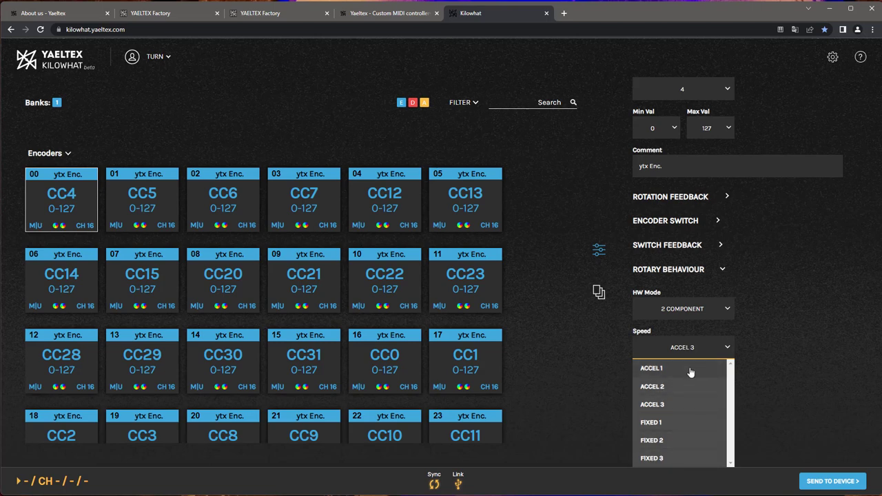
mouse_move(700, 405)
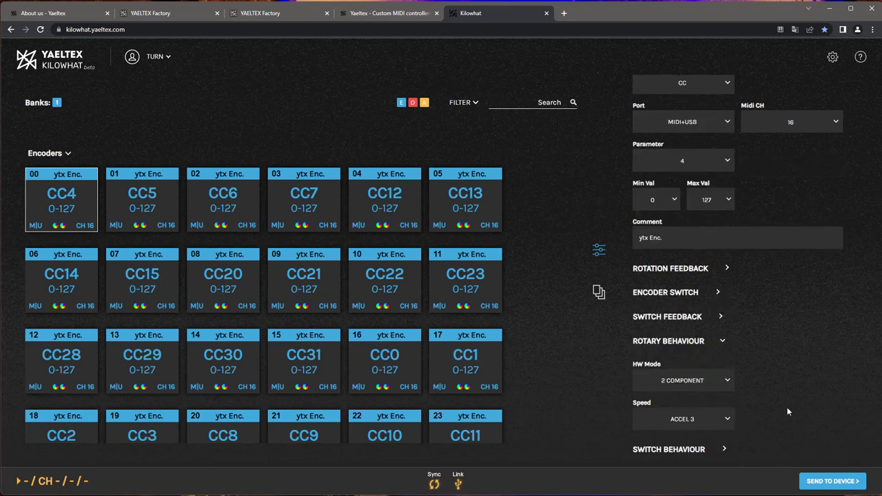
mouse_move(546, 405)
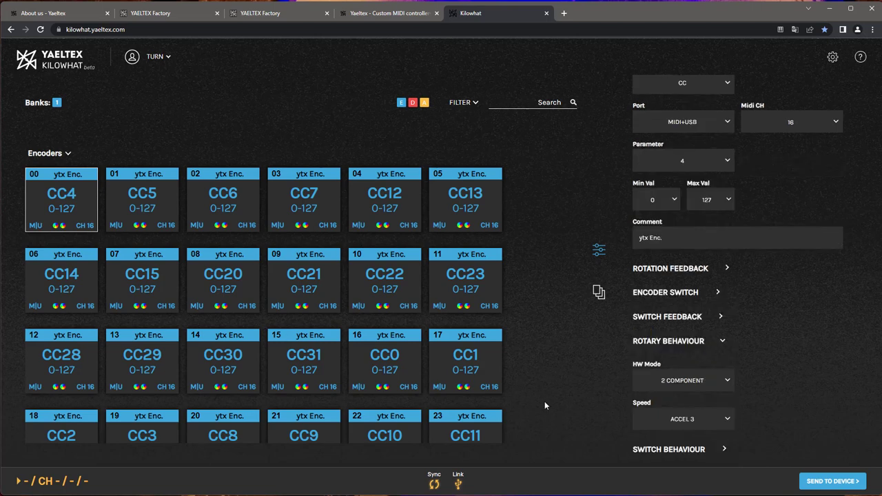
mouse_move(537, 397)
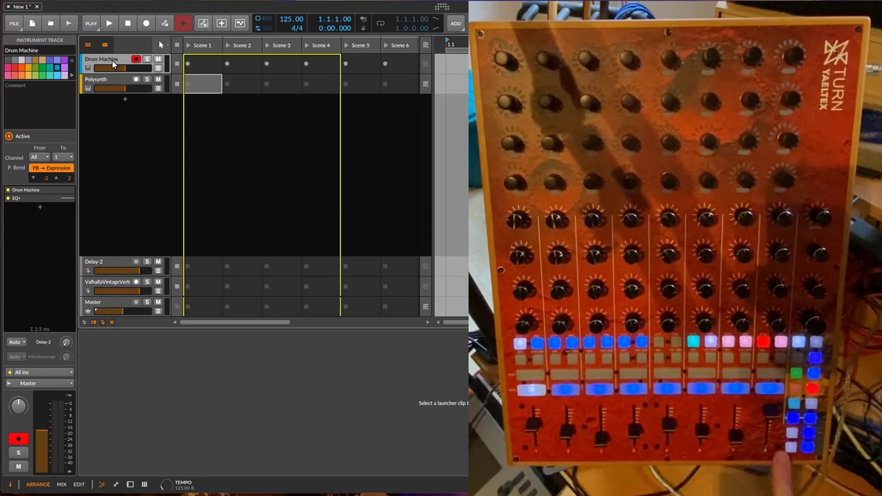
- Record a kick, hi-hat and percussion pattern into the Drum Machine's Scene 1 clip from the Turn's pads
left_click(109, 22)
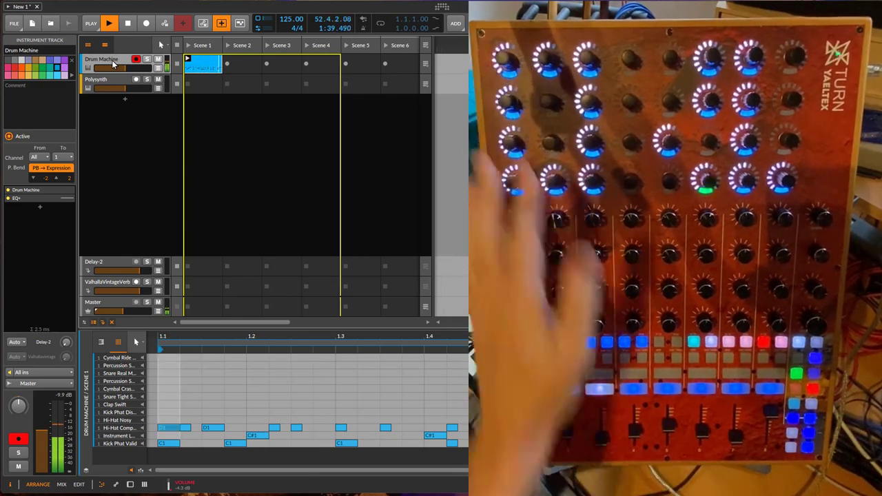
- Adjust the note repeat period from the Turn's encoders and pads while the drum clip loops
left_click(127, 22)
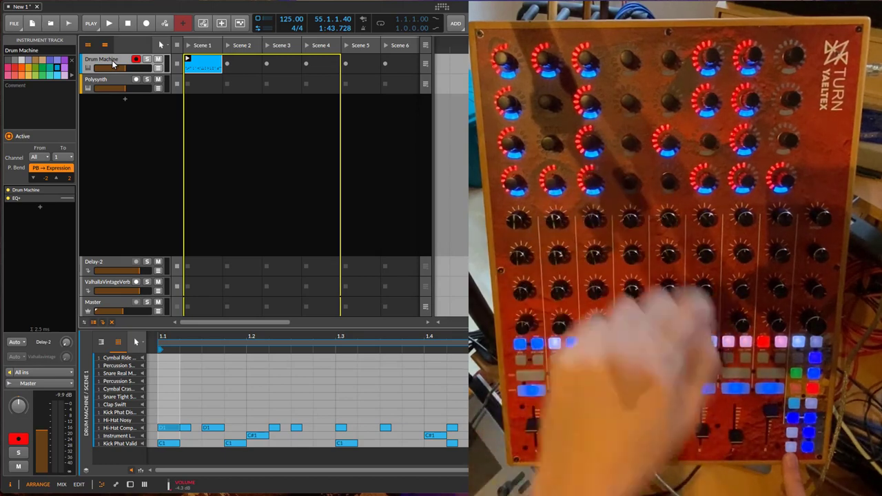
left_click(109, 22)
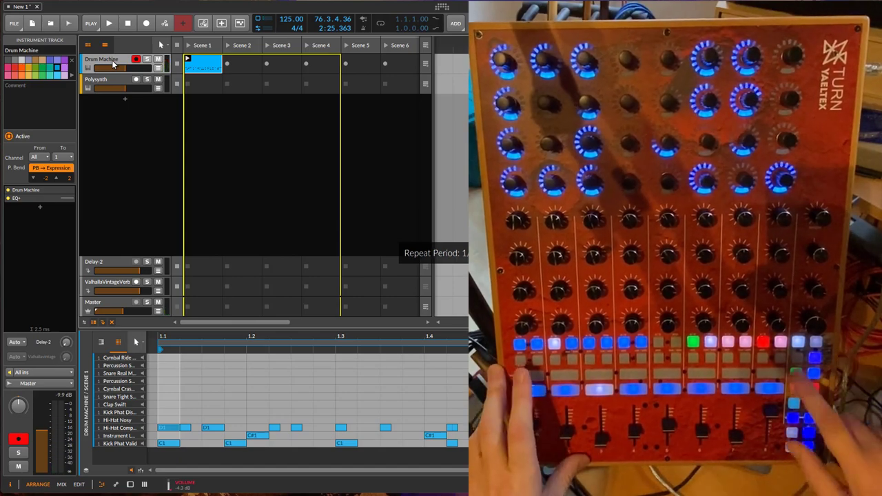
- Lower the transport tempo from 125 to 121 BPM using the Turn's tempo control
left_click(109, 23)
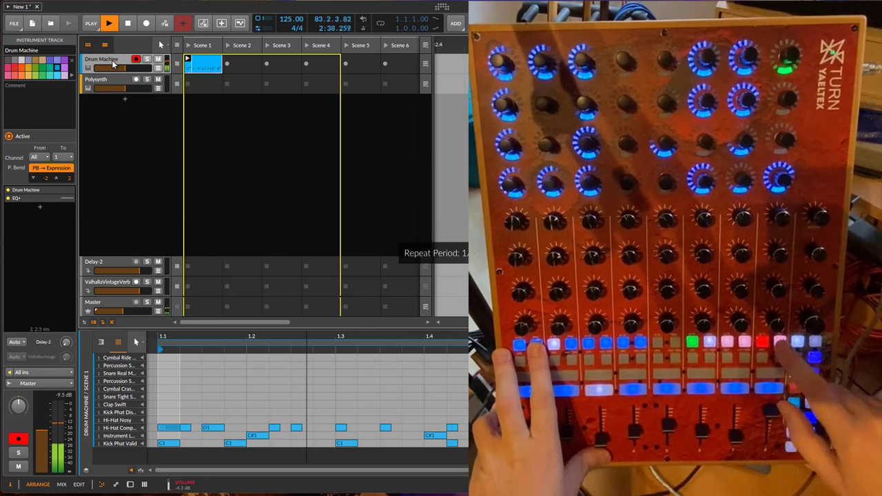
left_click(109, 22)
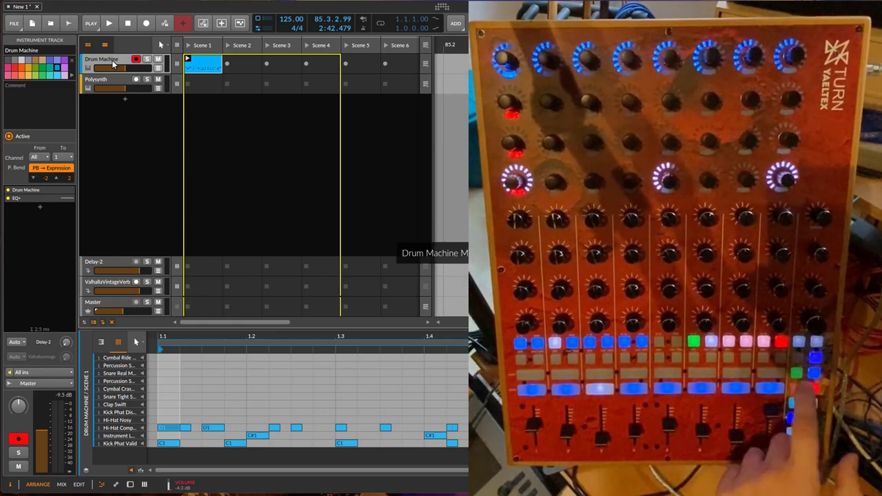
left_click(109, 22)
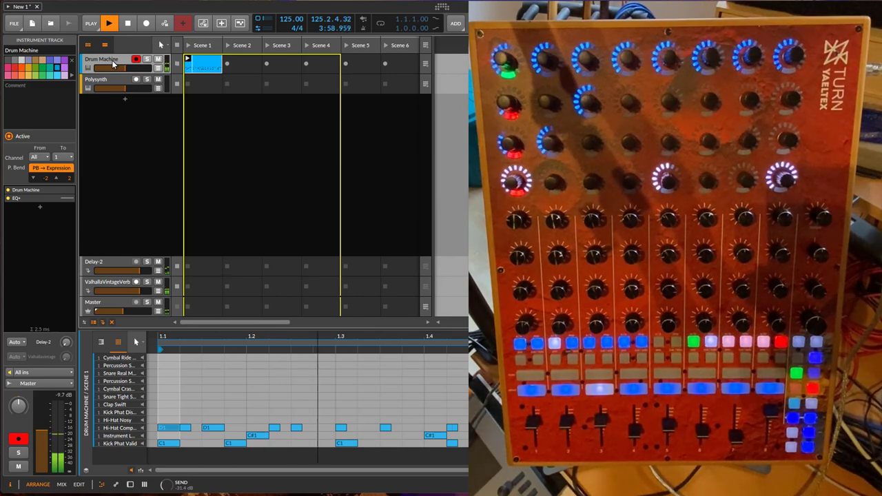
- Keep the Scene 1 drum clip looping at 125 BPM while tweaking pads from the Turn
left_click(109, 22)
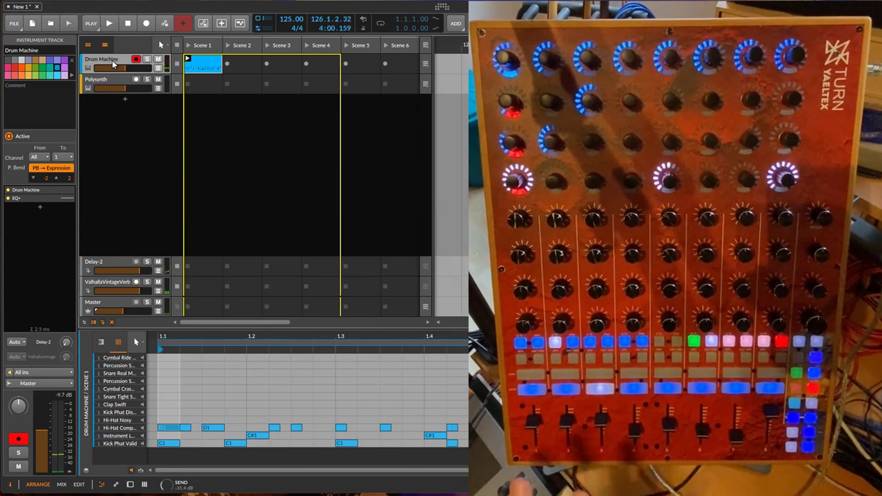